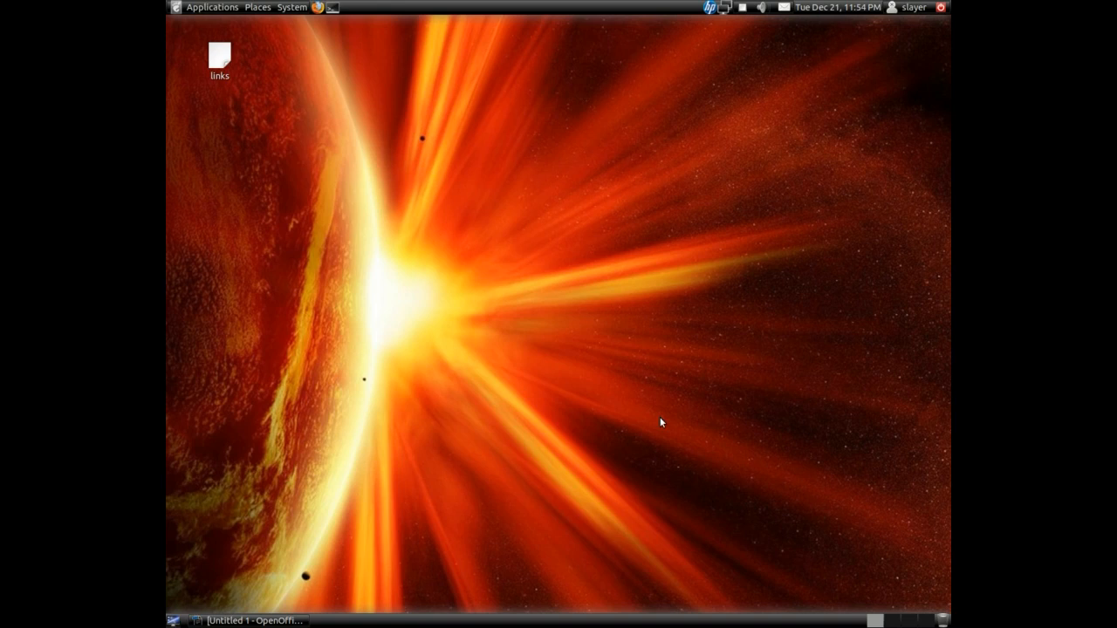
pyautogui.moveTo(390, 519)
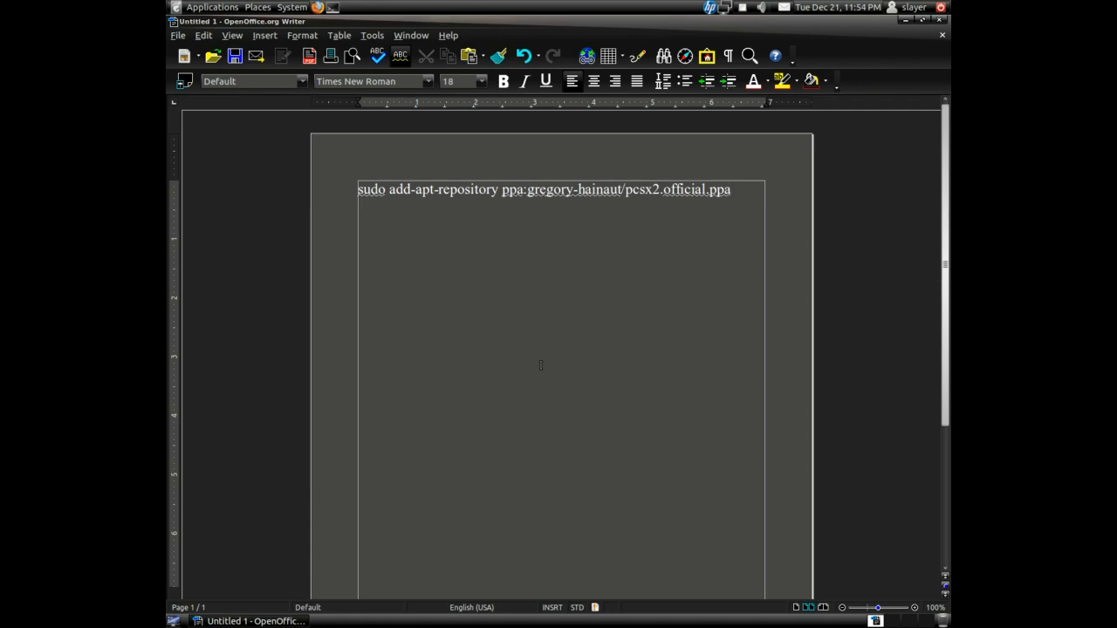
pyautogui.moveTo(443, 373)
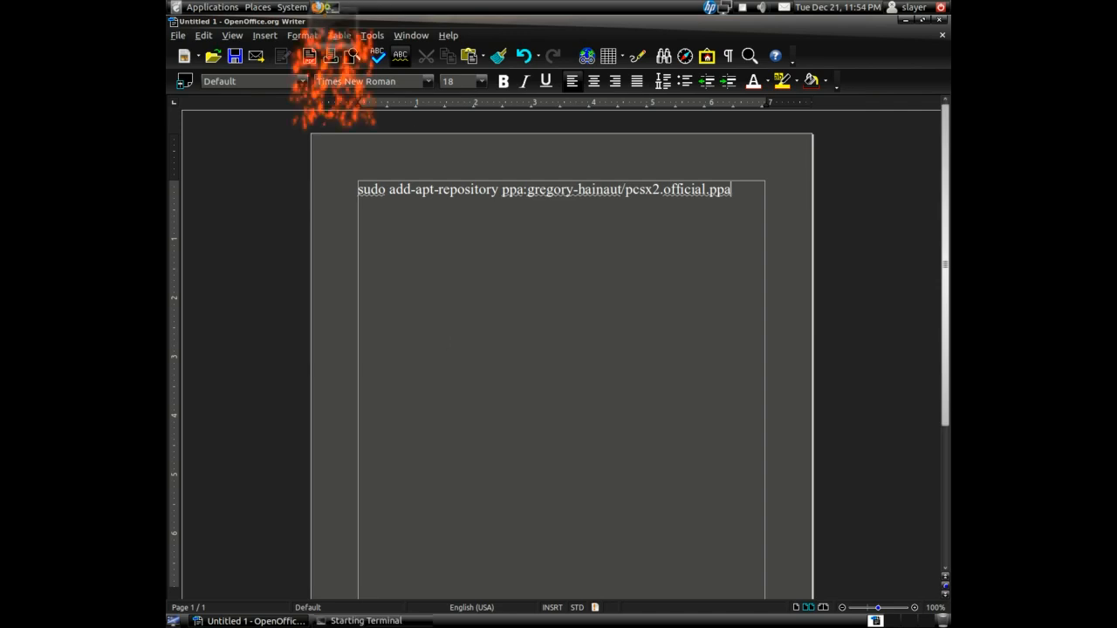
# Step: Run the sudo command adding the PCSX2 PPA, then launch Synaptic from System > Administration
pyautogui.click(365, 621)
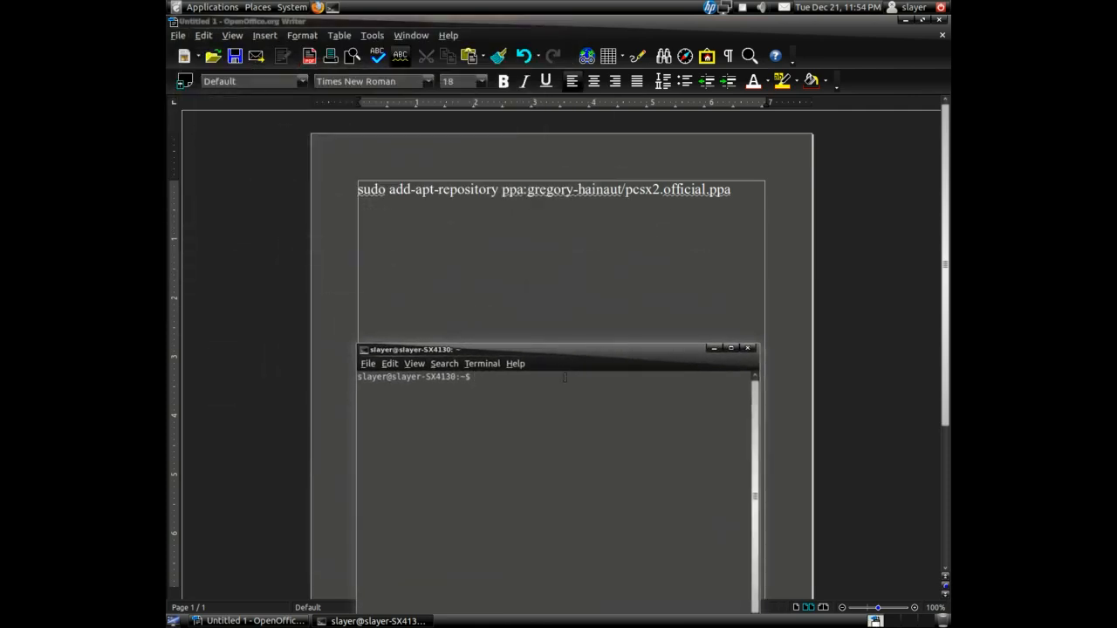
pyautogui.write('sudo ap')
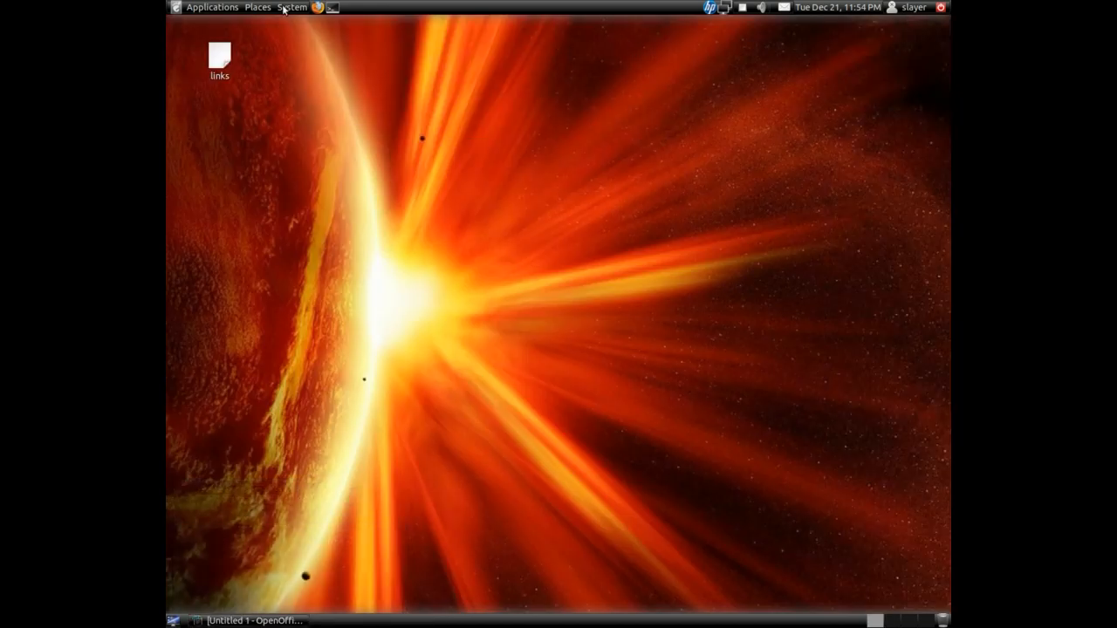
pyautogui.click(292, 7)
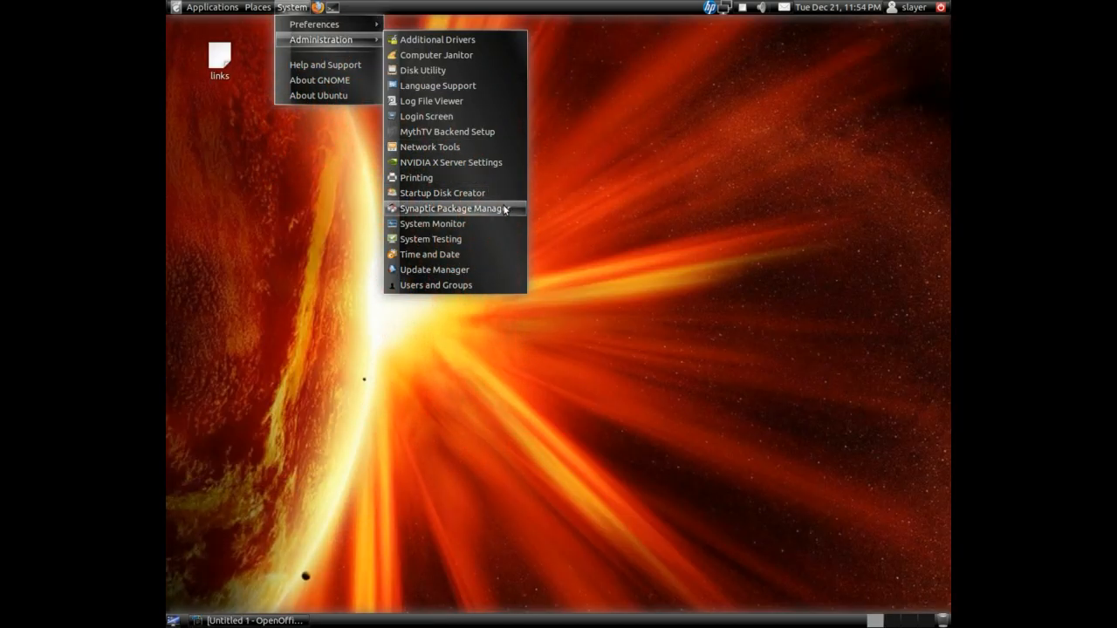
pyautogui.click(450, 210)
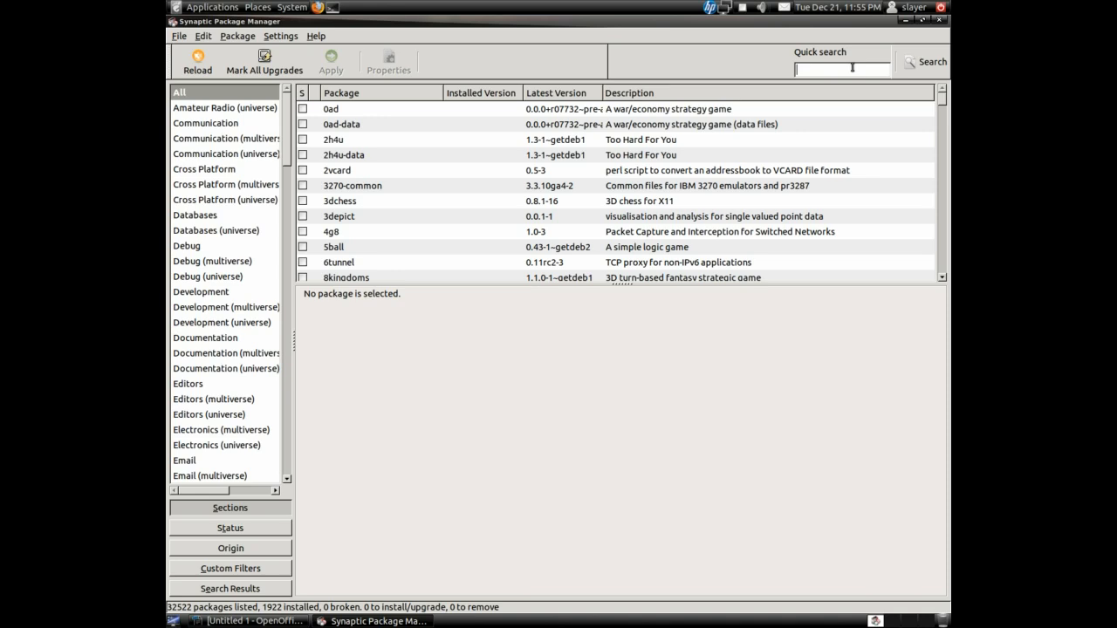
# Step: Search pcsx2 (13 results) and show the PlayStation 2 emulator package's description
pyautogui.write('pcsx2')
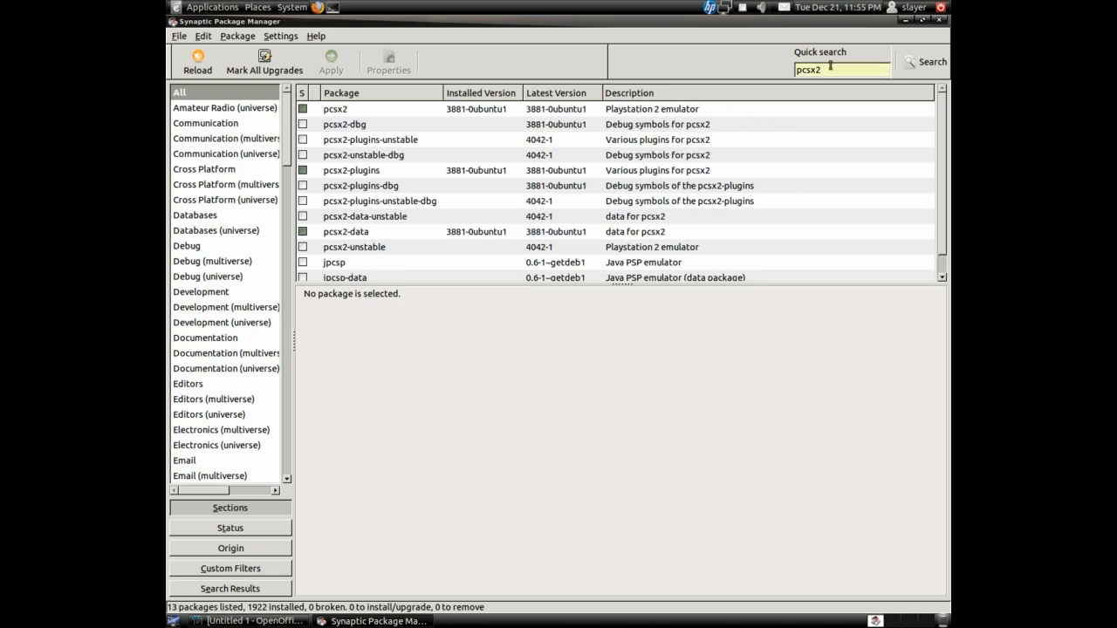
pyautogui.click(336, 108)
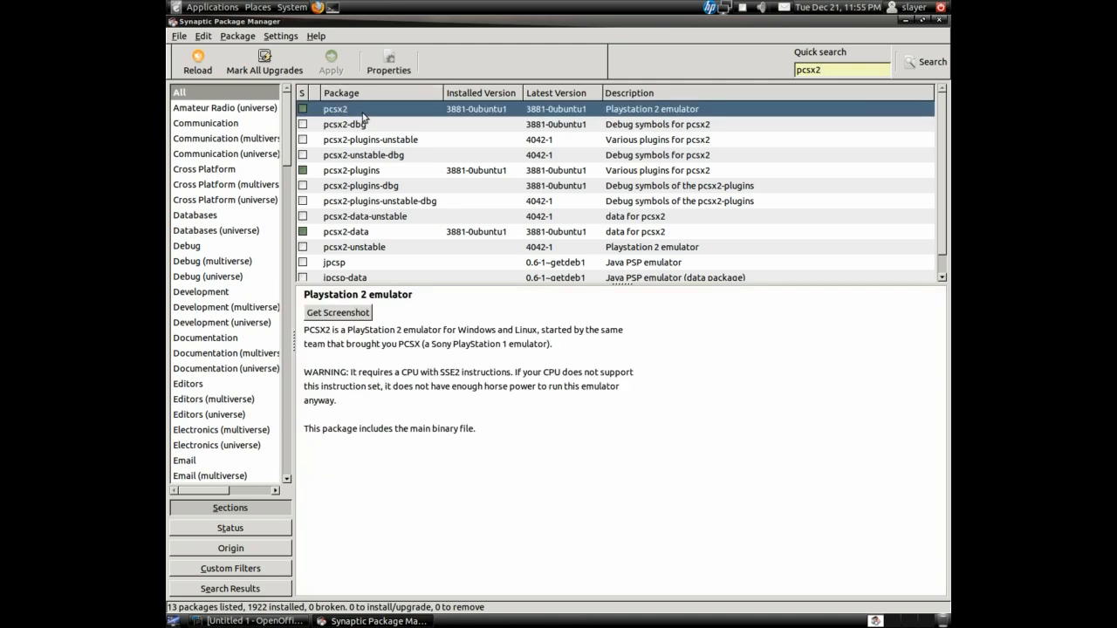
pyautogui.moveTo(426, 119)
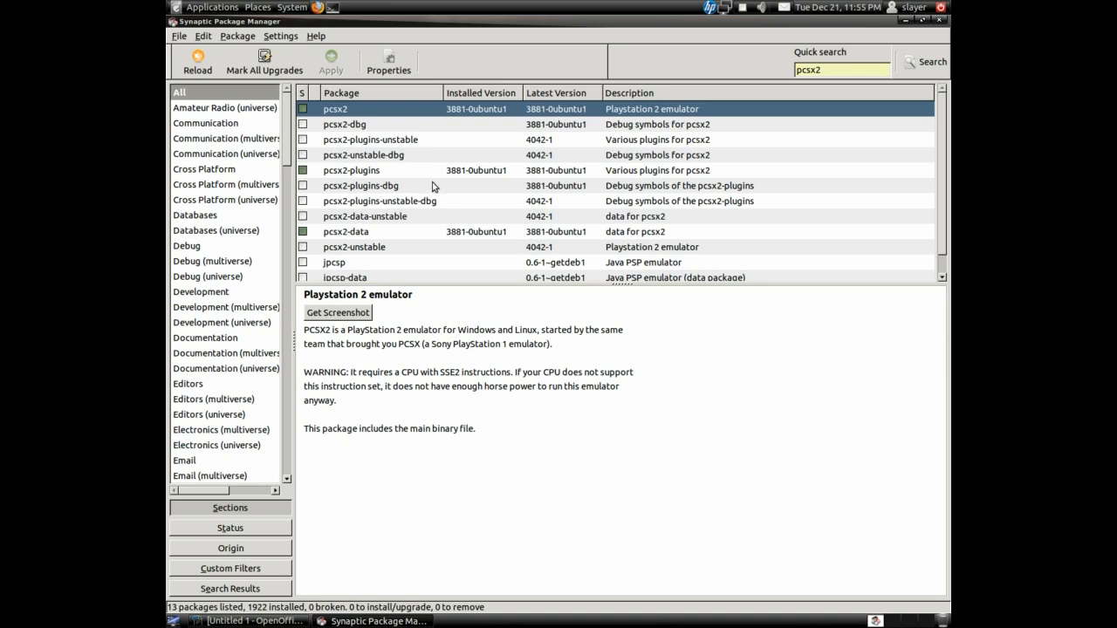
pyautogui.moveTo(433, 185)
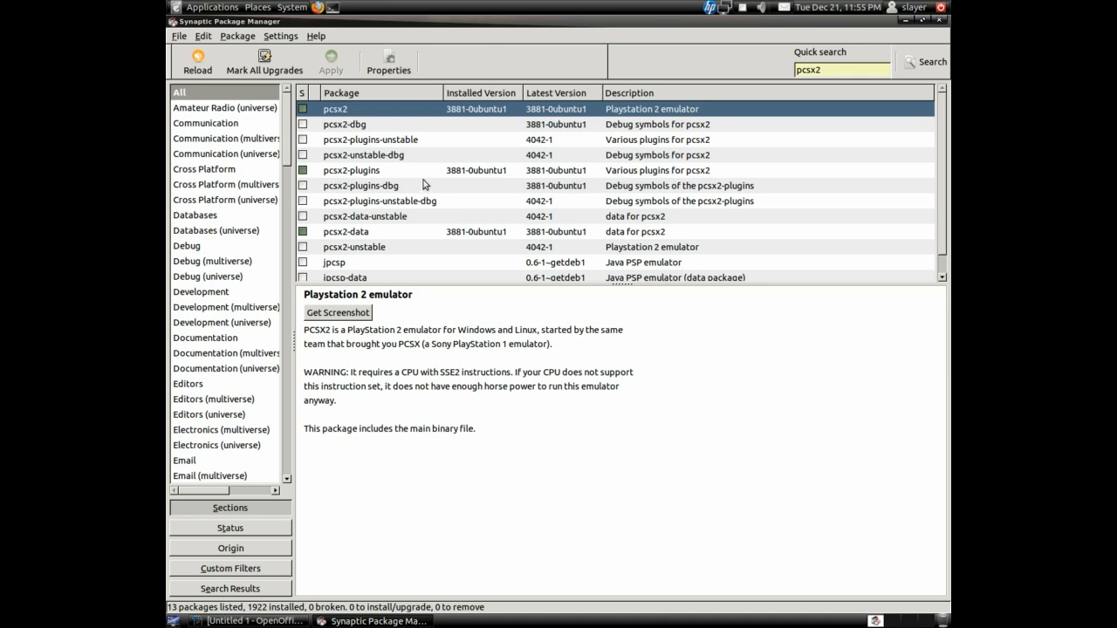
pyautogui.scroll(-3)
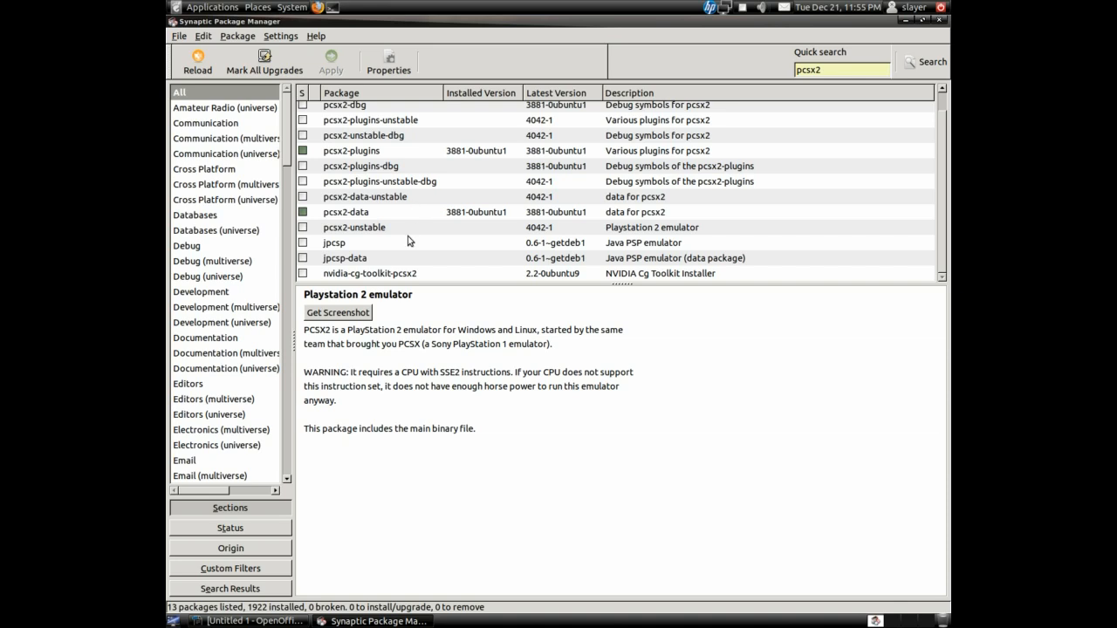
# Step: Show the nvidia-cg-toolkit-pcsx2 installer package's description in the results
pyautogui.click(370, 273)
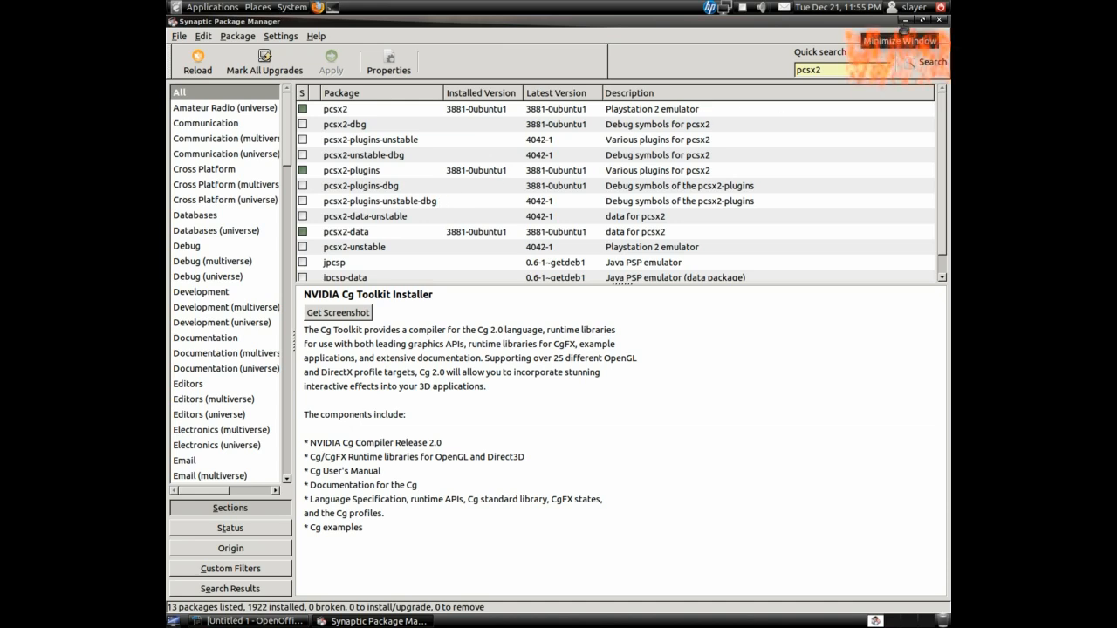
pyautogui.moveTo(901, 34)
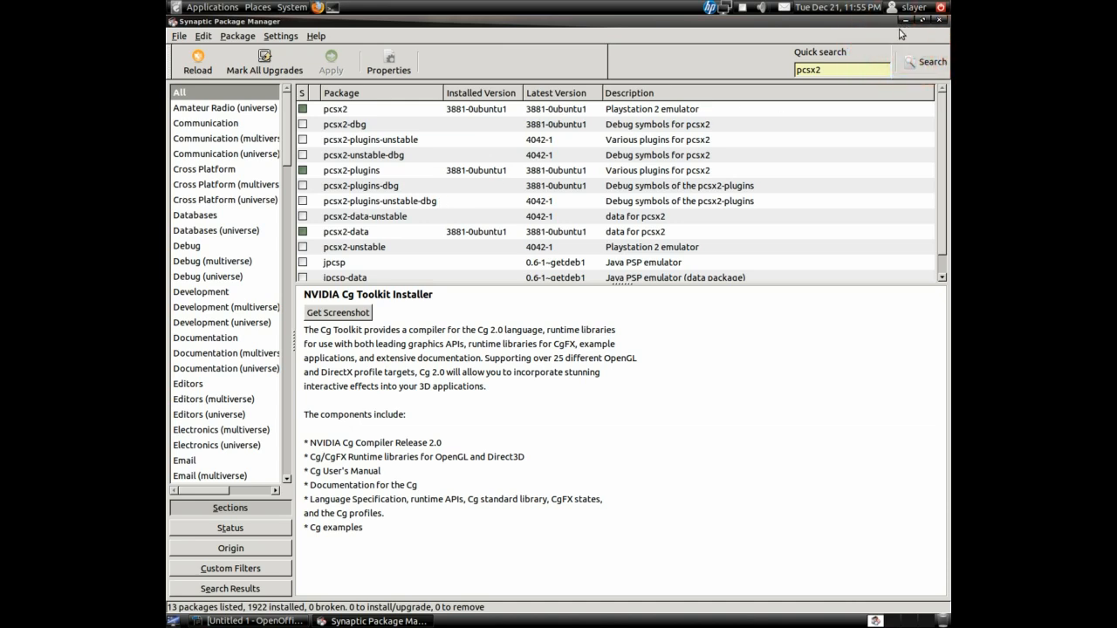
pyautogui.moveTo(904, 19)
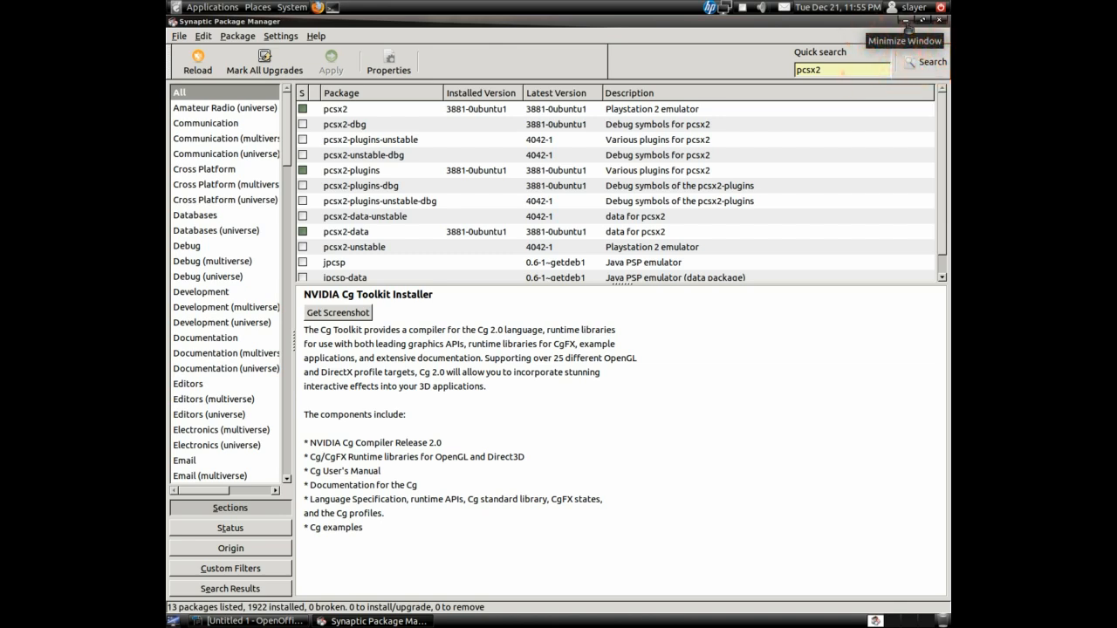
pyautogui.moveTo(730, 170)
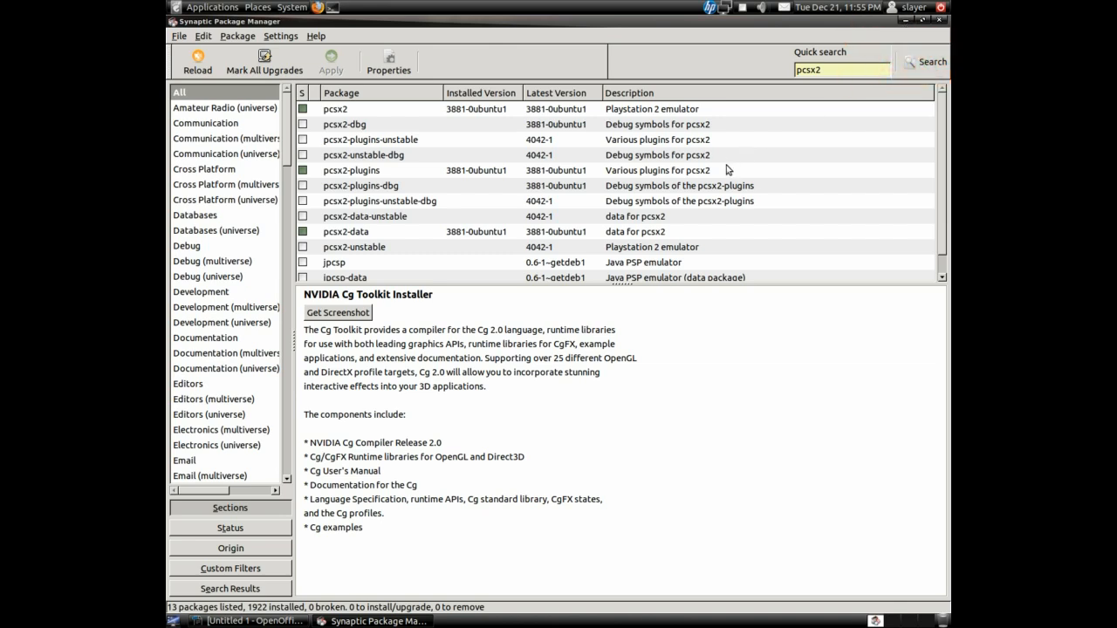
pyautogui.moveTo(894, 42)
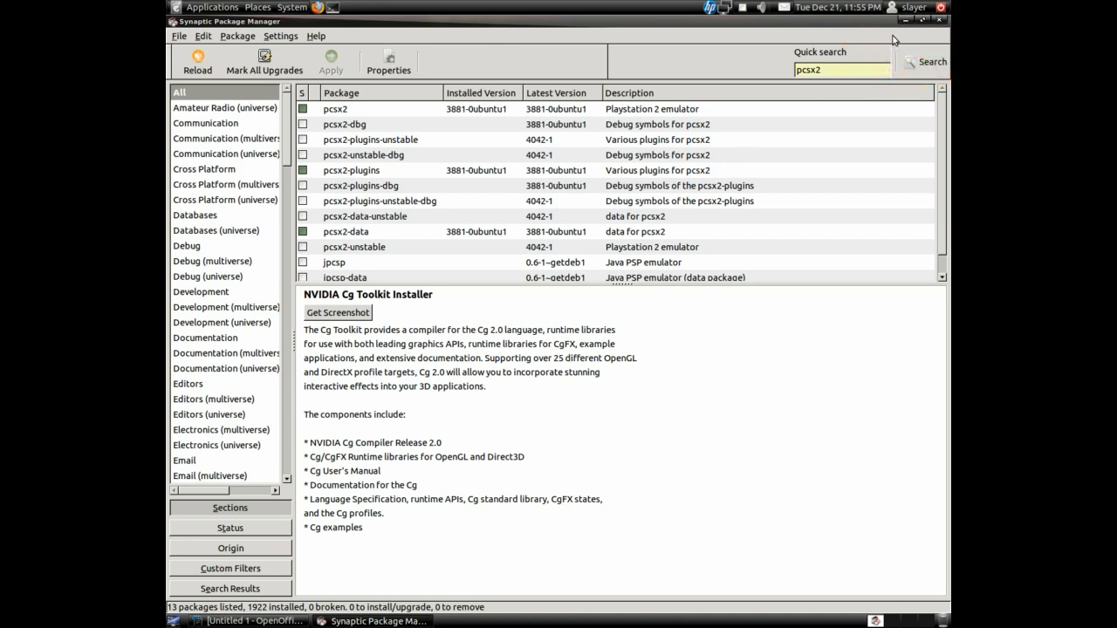
pyautogui.moveTo(929, 21)
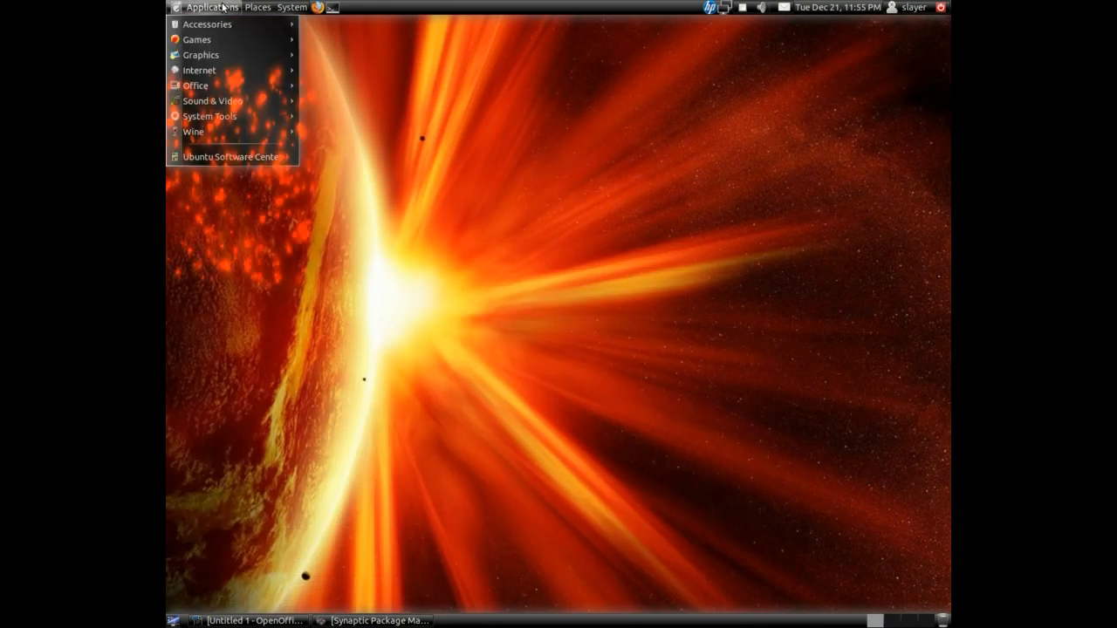
pyautogui.moveTo(197, 38)
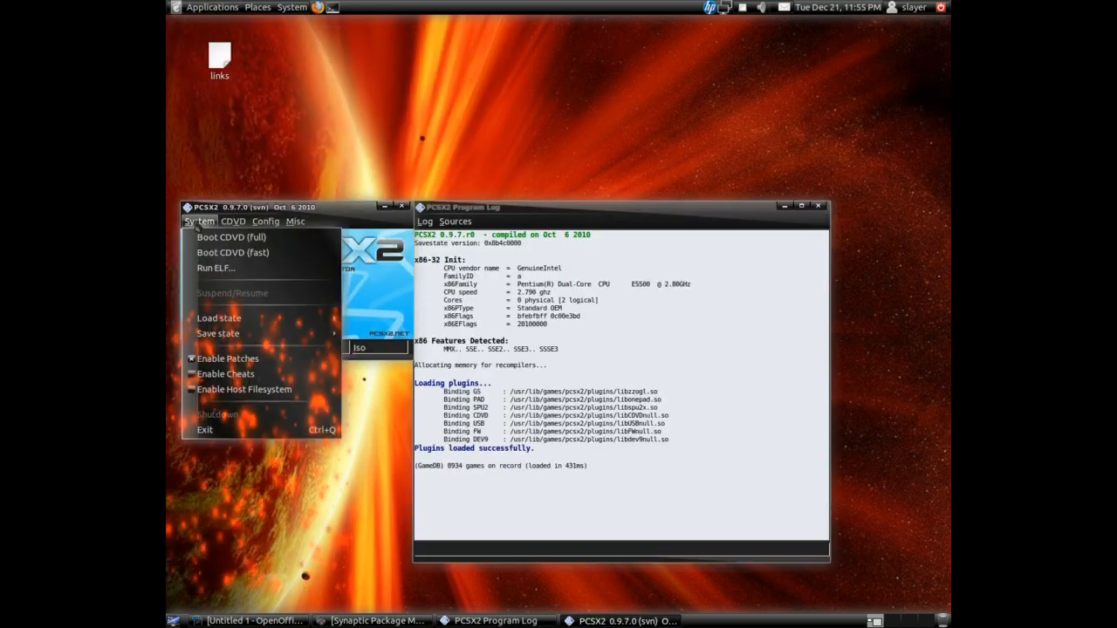
# Step: Boot the game disc via System > Boot CDVD (fast), opening the ZZ OpenGL window
pyautogui.click(217, 269)
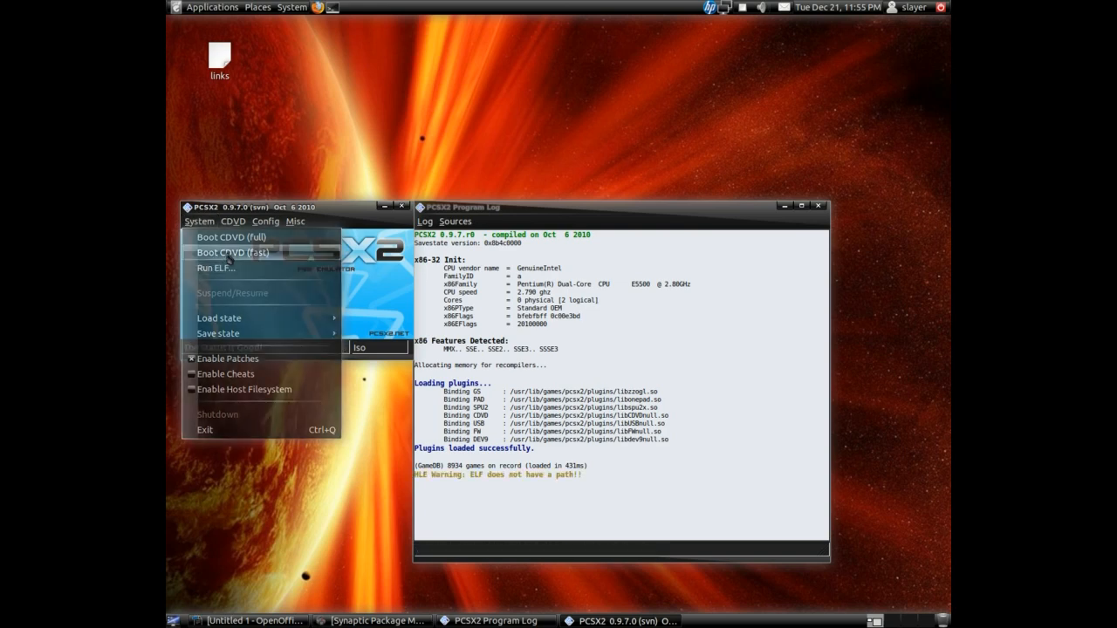
pyautogui.click(233, 252)
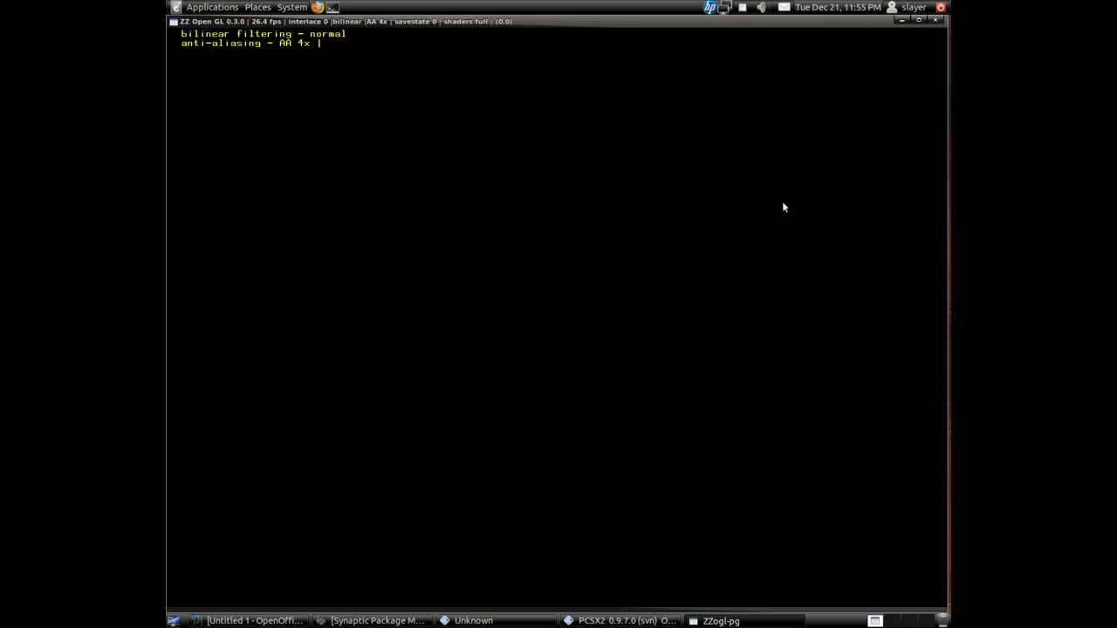